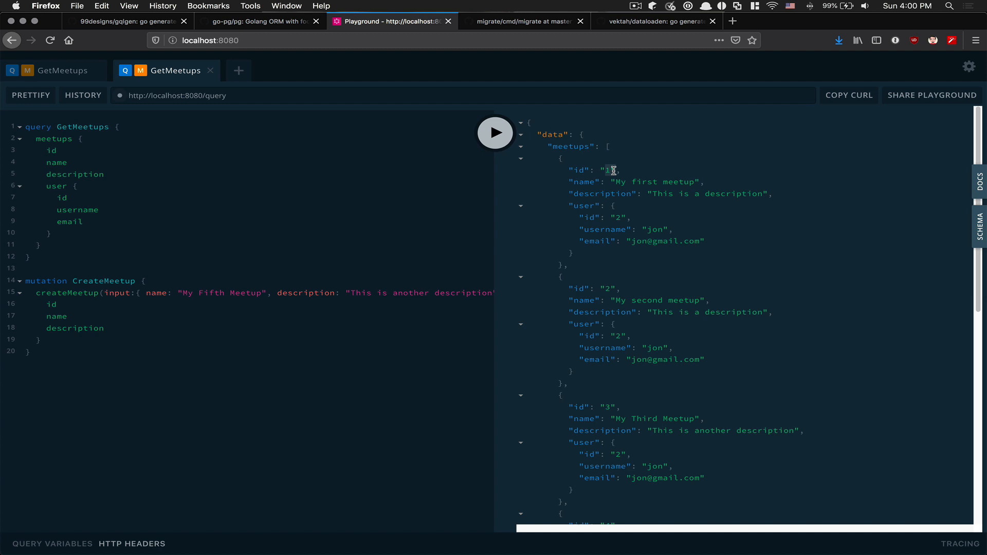
mouse_move(623, 201)
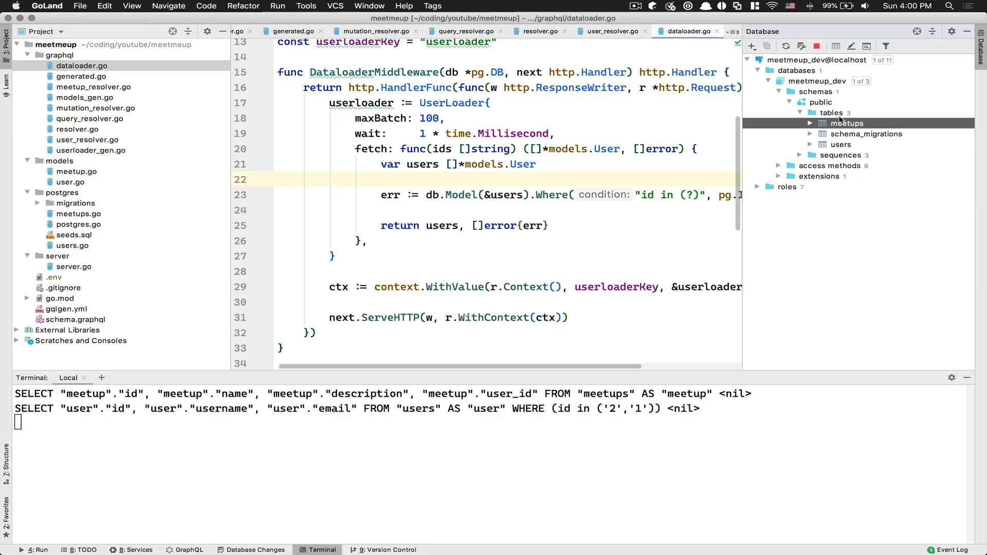
- Rerun the GetMeetups query in Playground and check that meetups return user bob
double_click(847, 122)
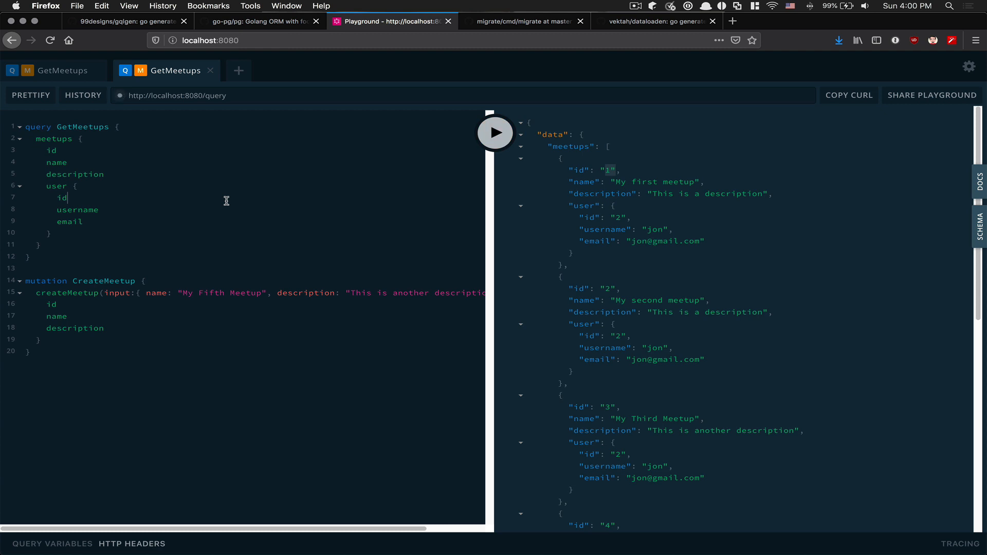
left_click(494, 132)
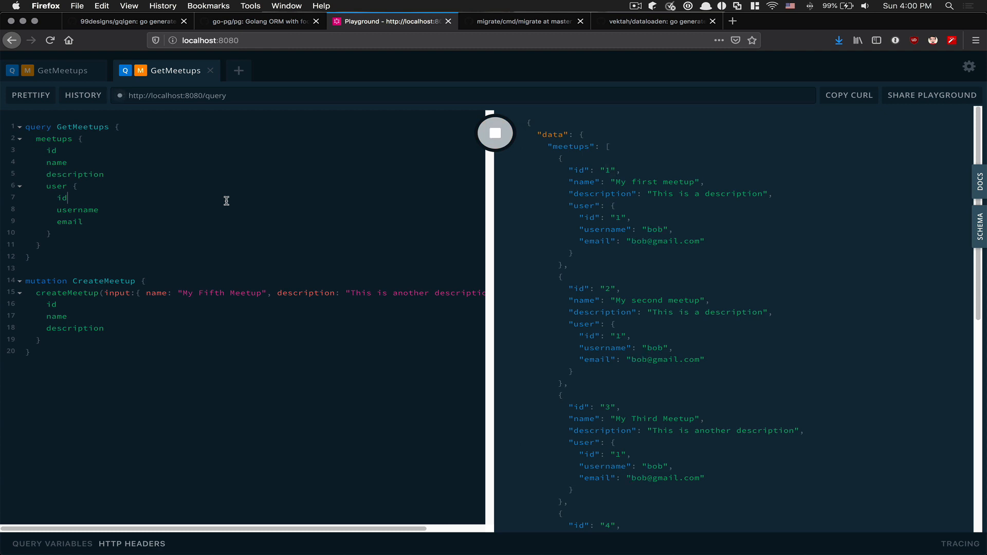
left_click(495, 133)
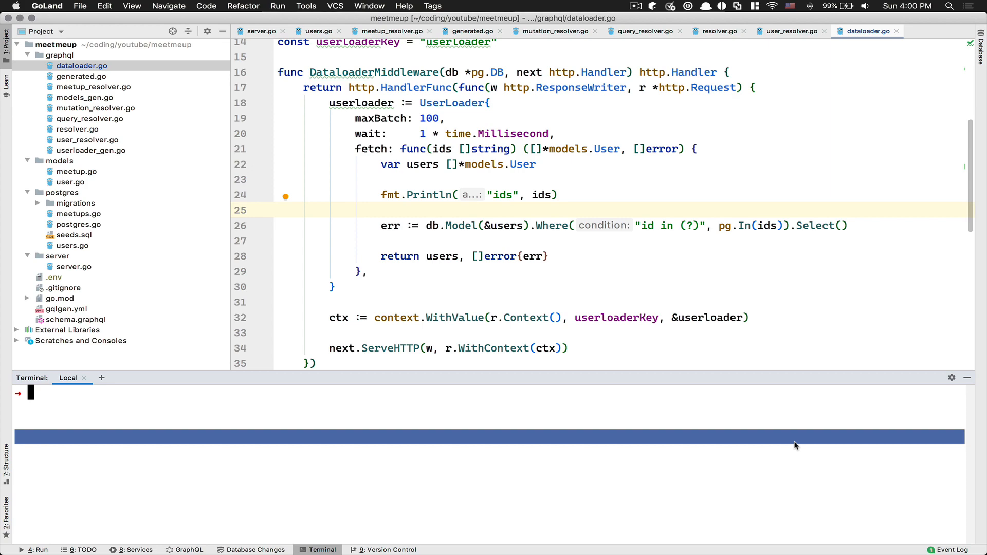
- Start the server with go run ./server/server.go, watch the batched ids print, then stop it
type("go run ./server/server.go")
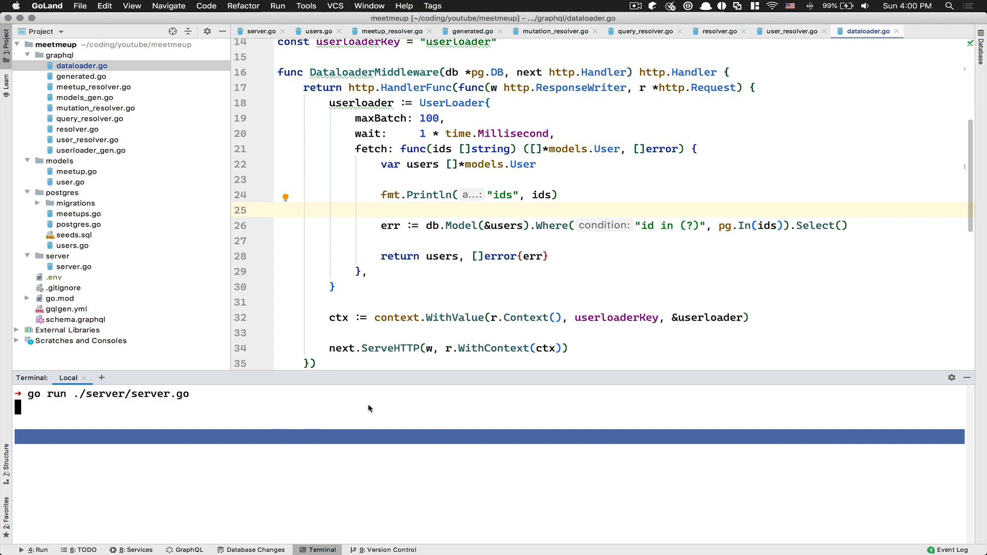
key("cmd+tab")
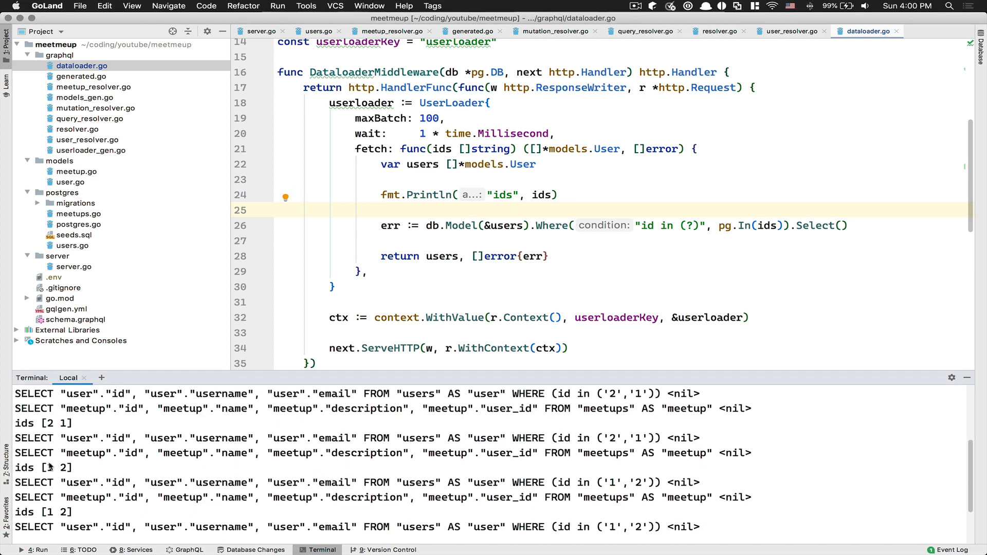
mouse_move(104, 471)
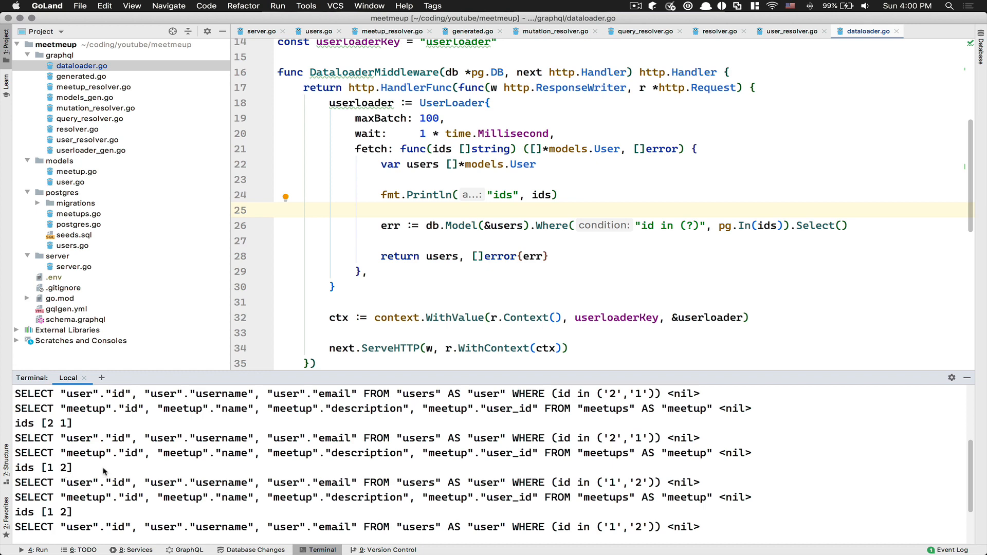
key("ctrl+c")
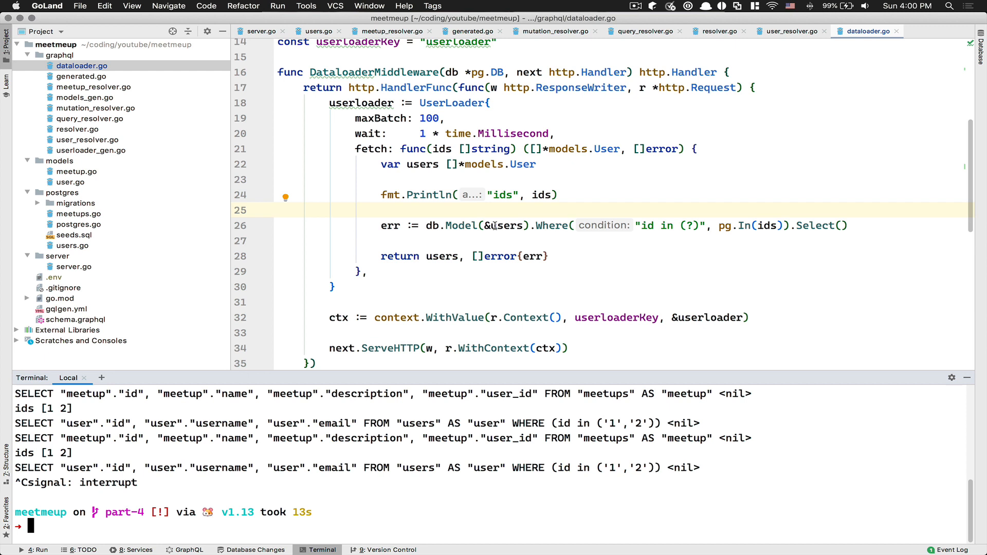
mouse_move(505, 225)
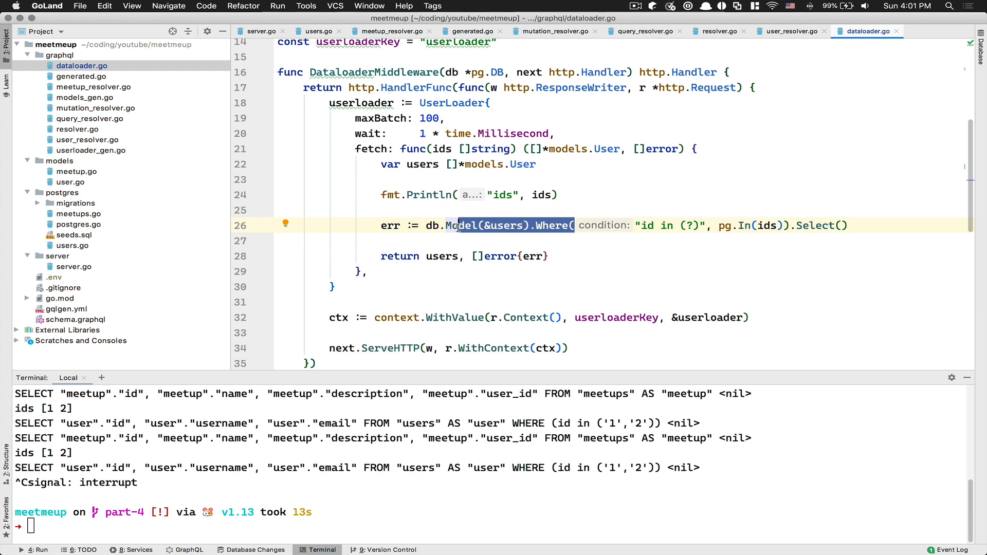
mouse_move(460, 226)
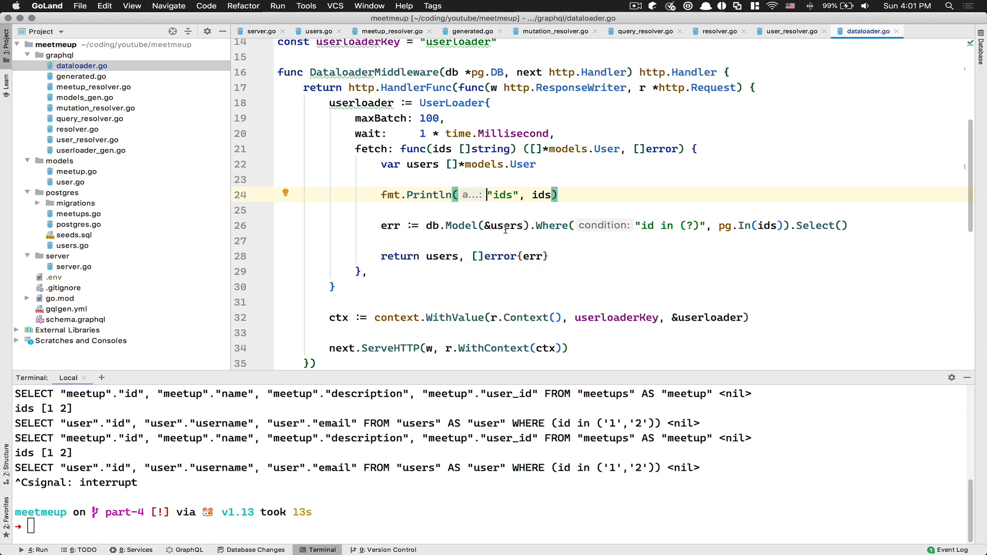
mouse_move(427, 149)
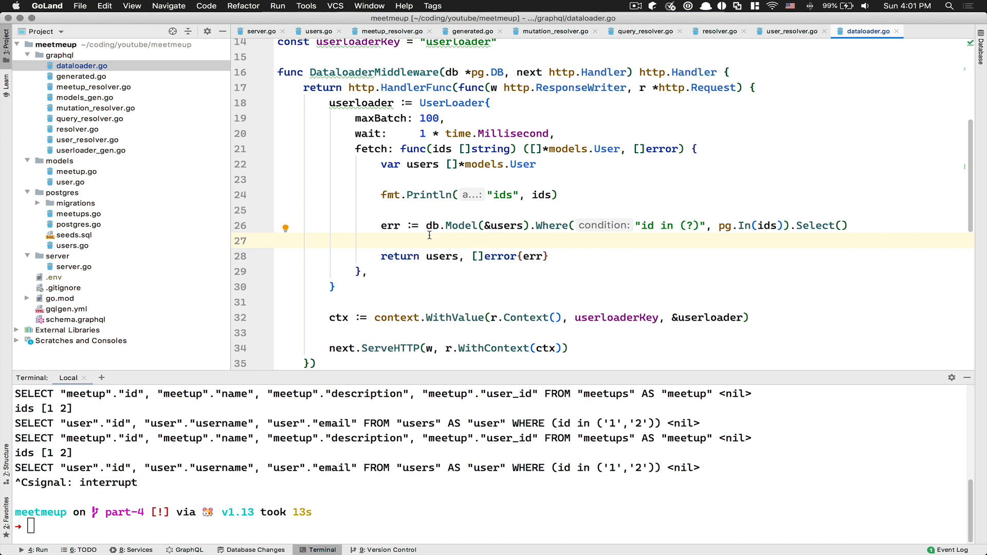
mouse_move(669, 197)
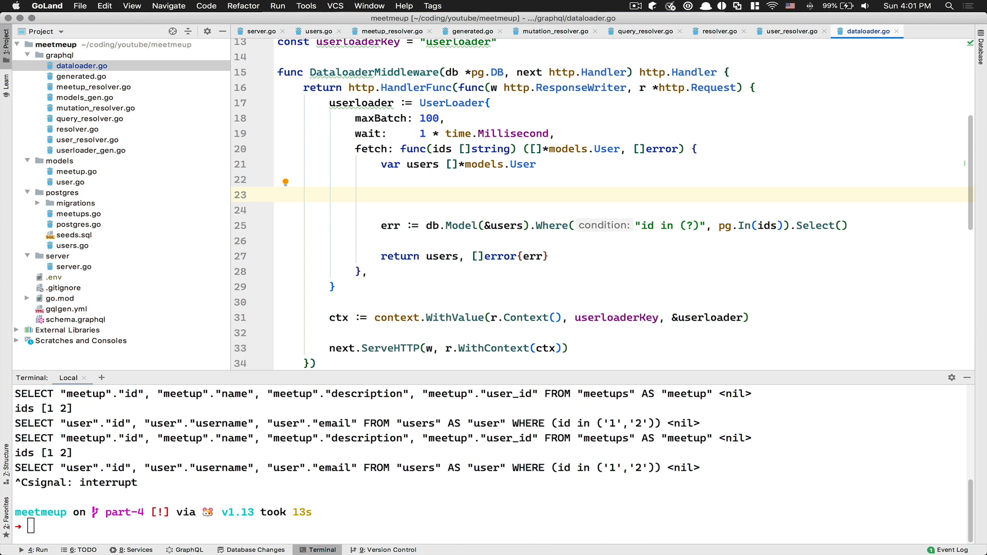
- Create u := make(map[string]*models.User, len(users)) after the Select call
type("u :=")
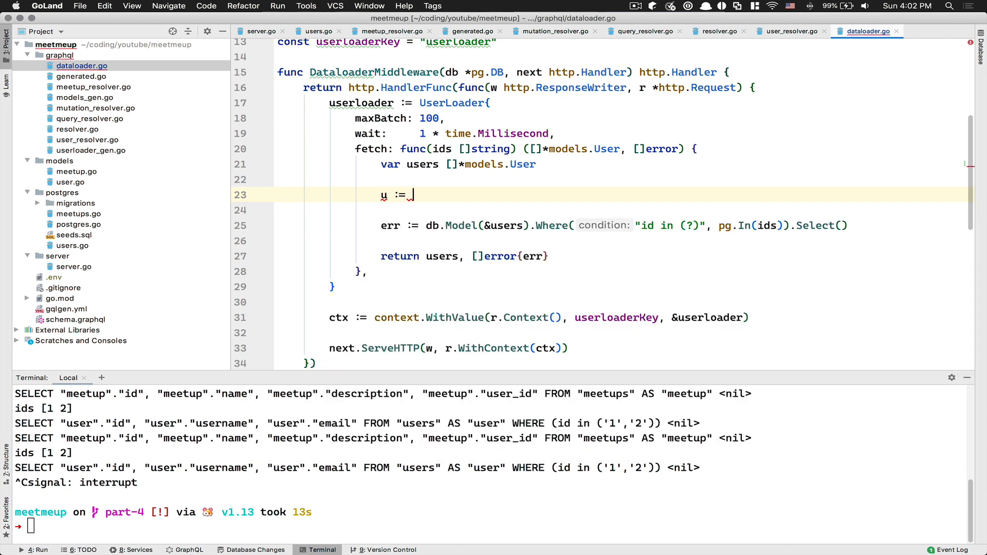
type("make(")
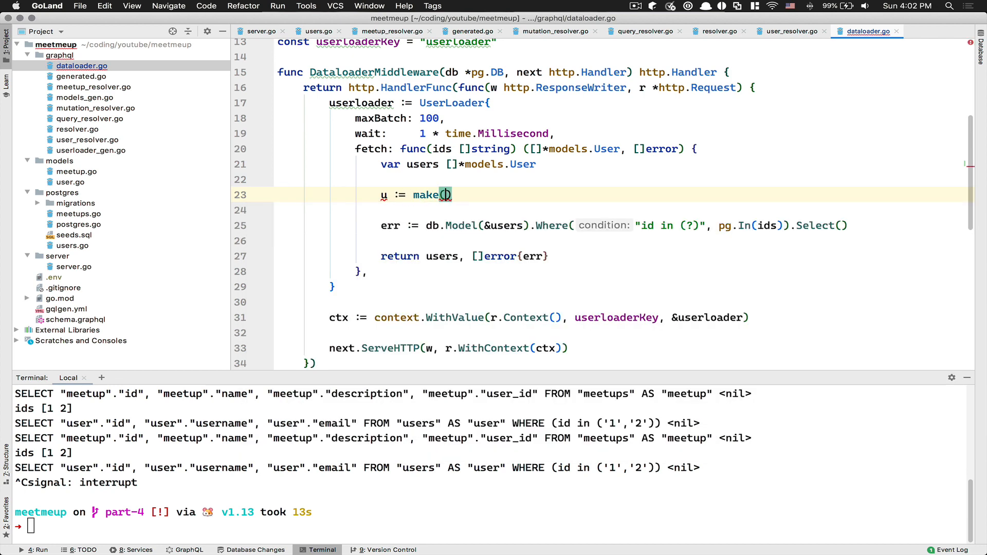
type("map[string]*model.")
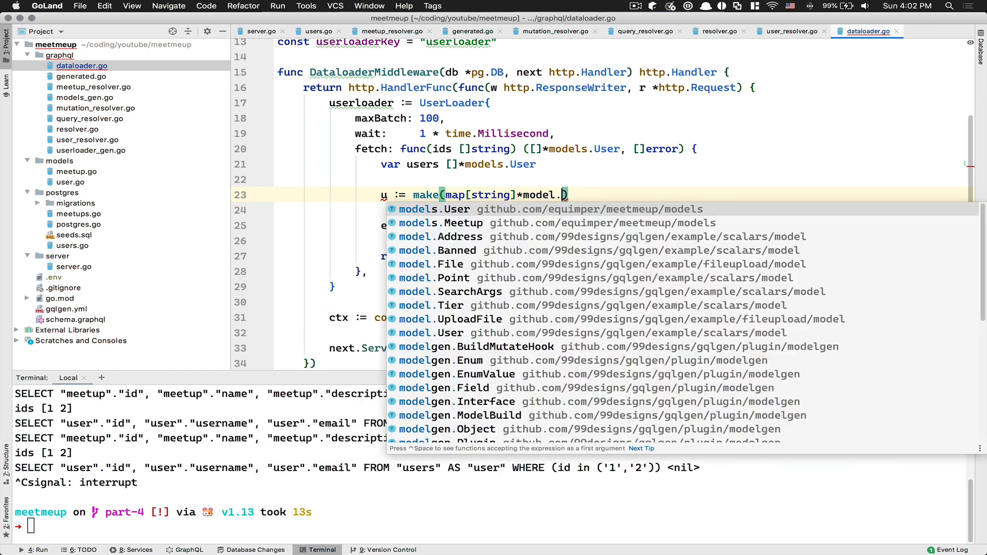
left_click(430, 209)
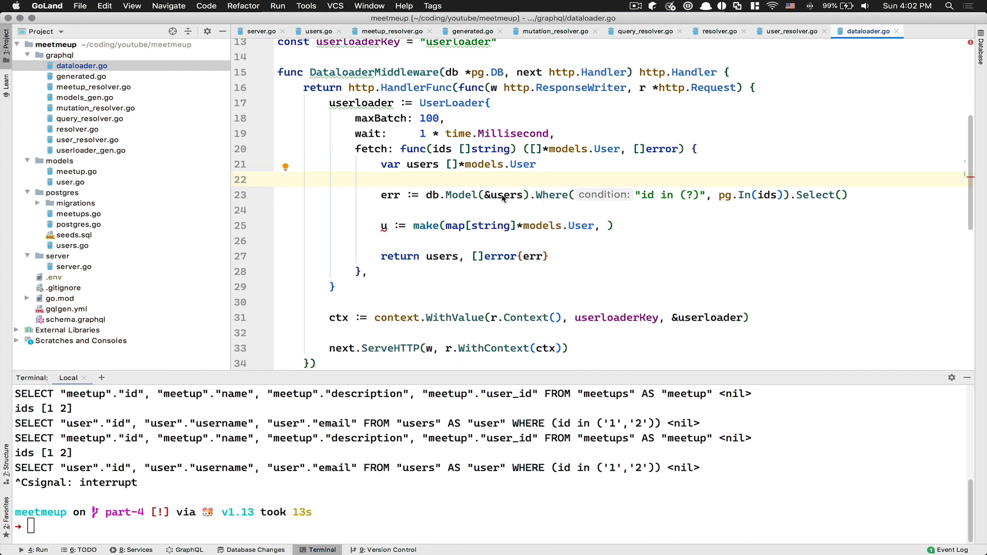
mouse_move(504, 204)
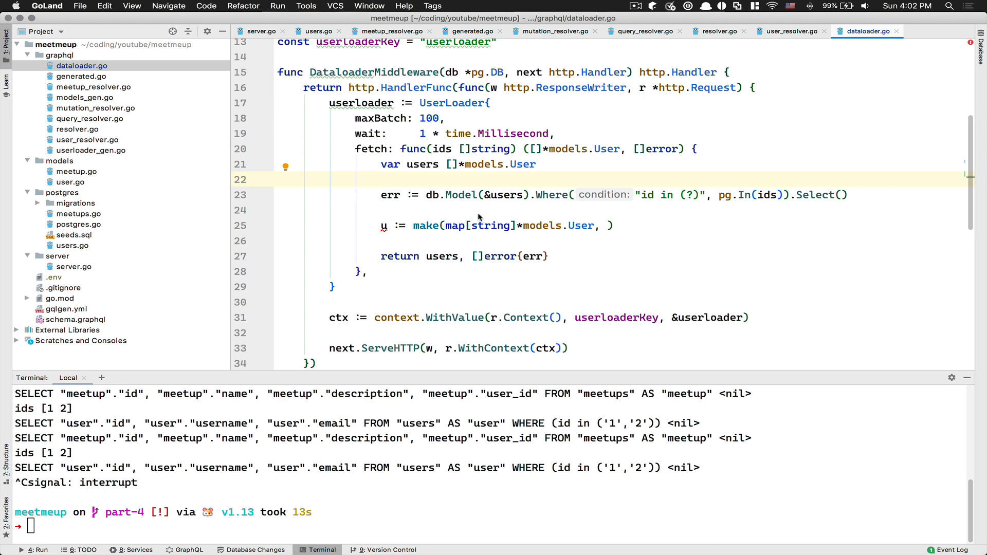
type("len")
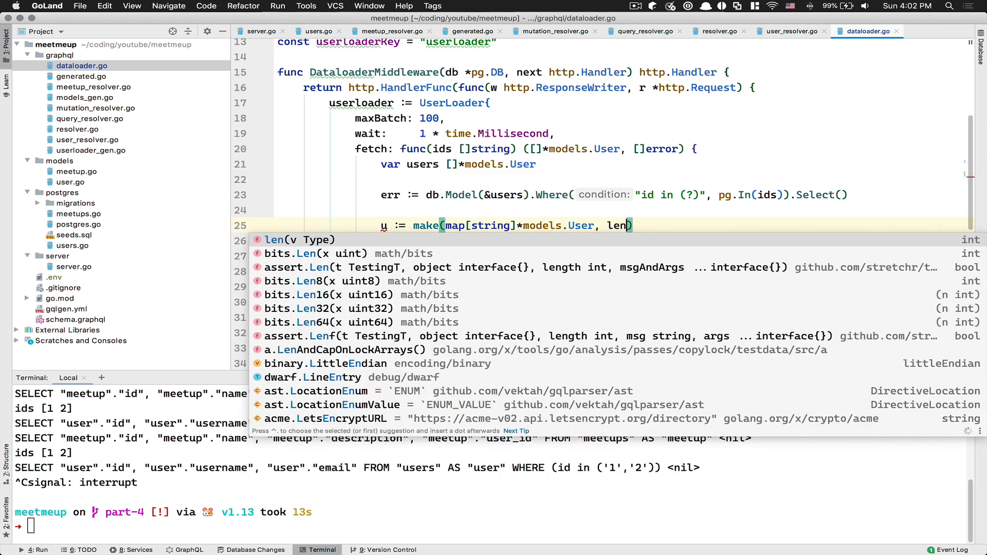
- Add an early return of []error{err} when the query fails, and return users, nil
type("users")
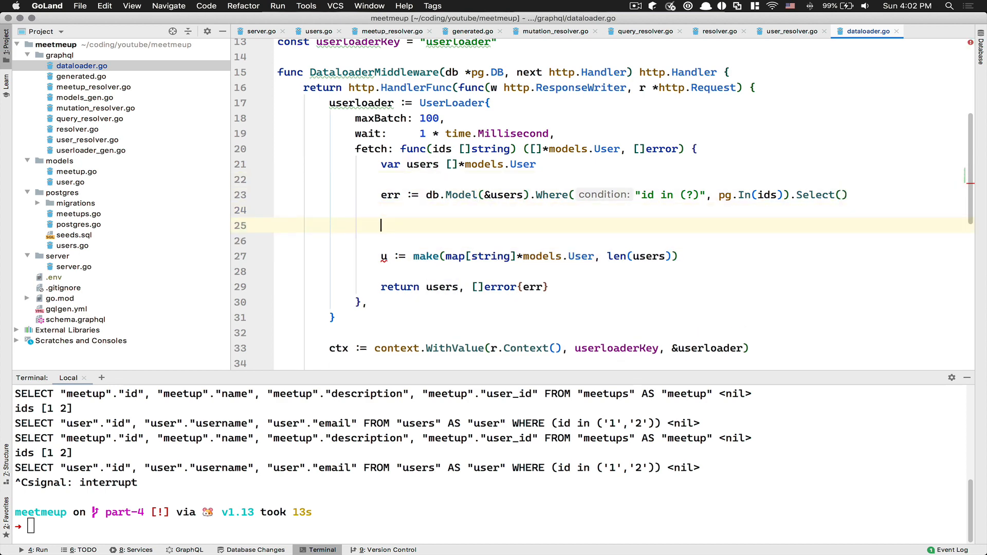
type("if err != nil {")
type("return nil, [")
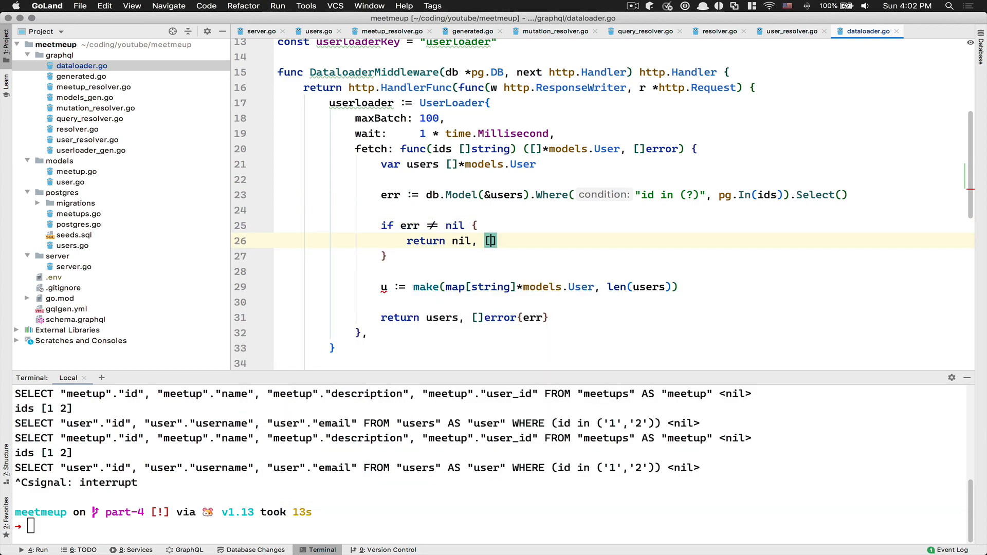
type("error{err")
left_click(464, 317)
type("nil")
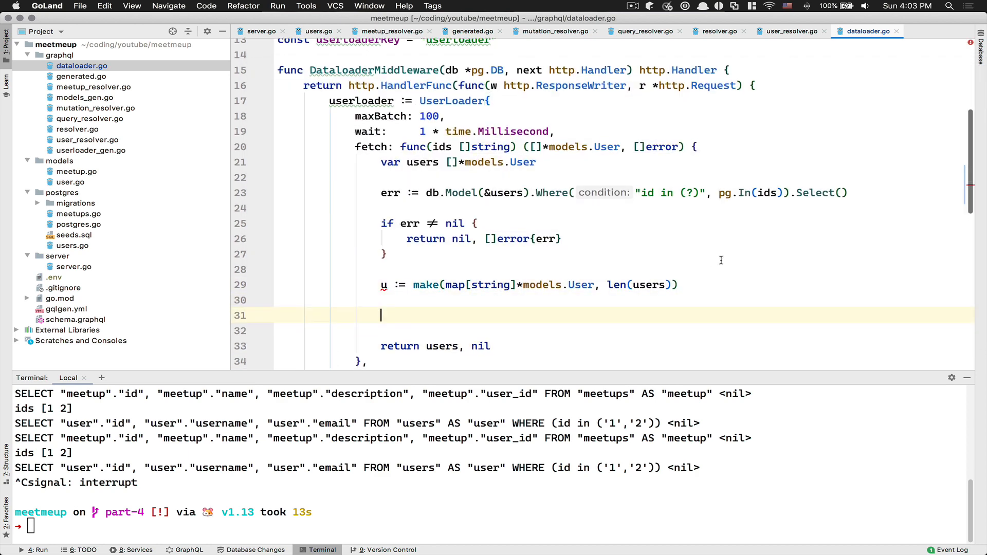
- Loop over the fetched users, storing each in map u under user.ID
scroll("down", 3)
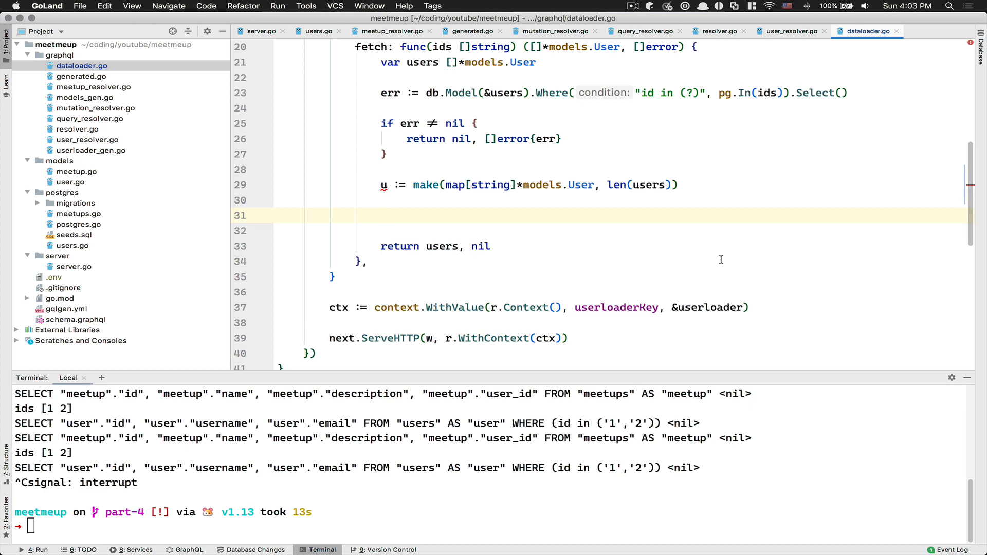
type("for _n")
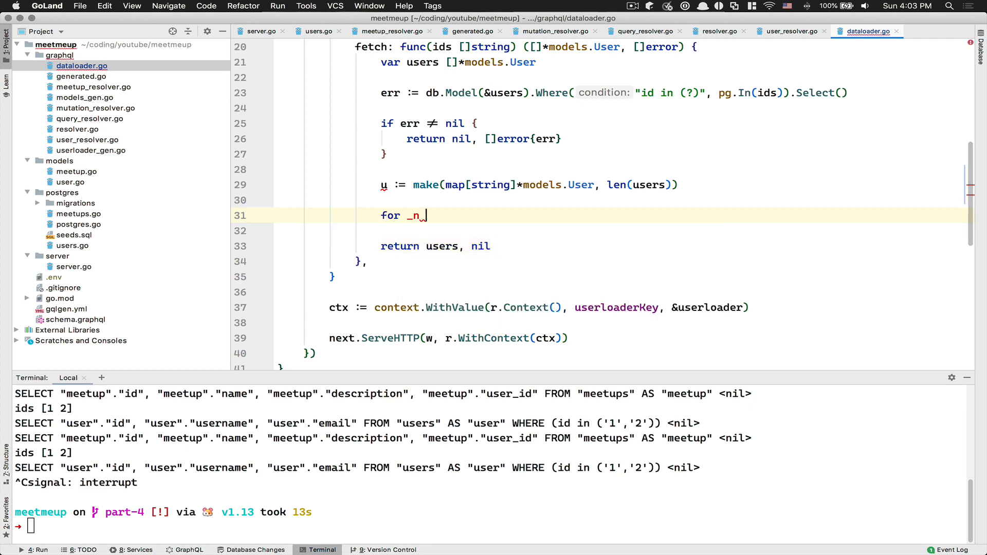
type("user :=")
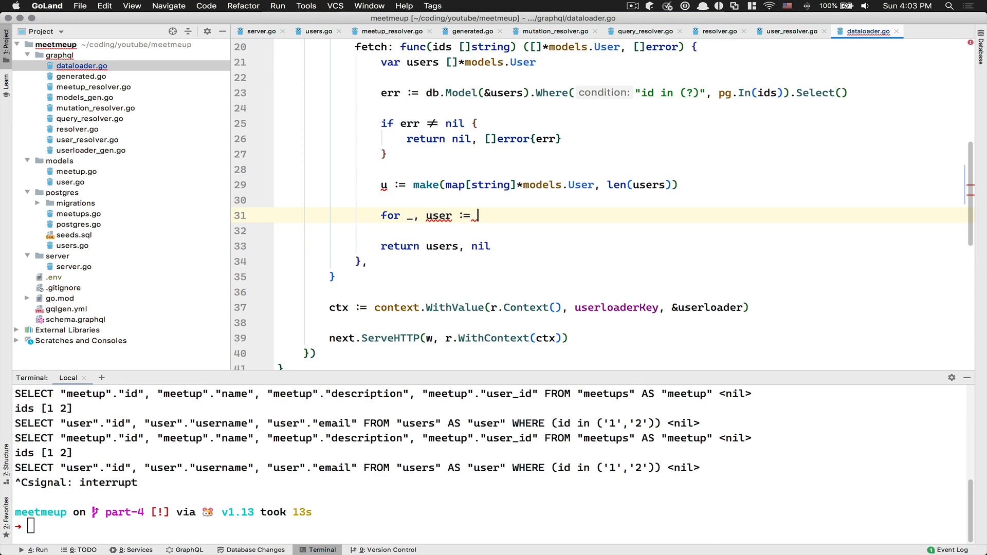
type("range users {")
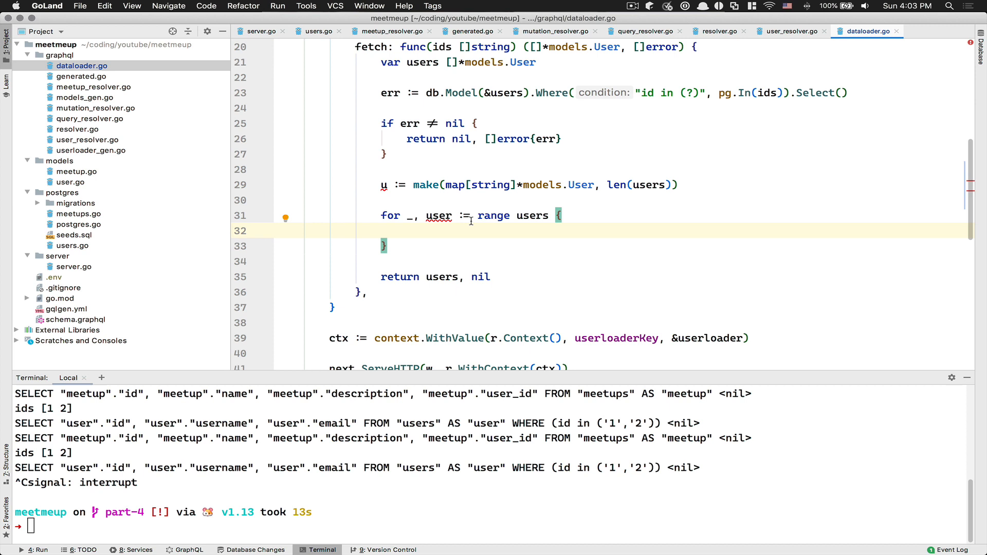
mouse_move(384, 194)
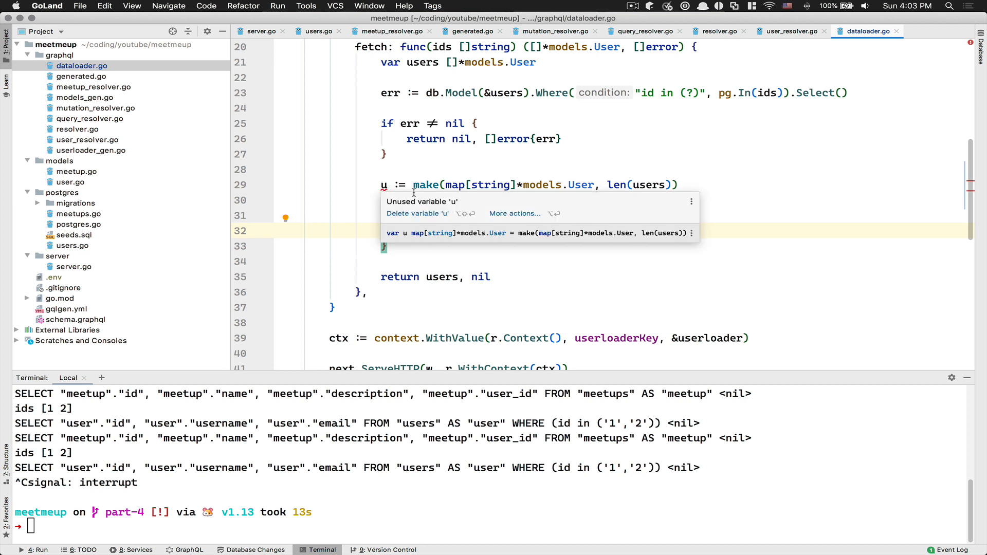
type("for _, user := range users {")
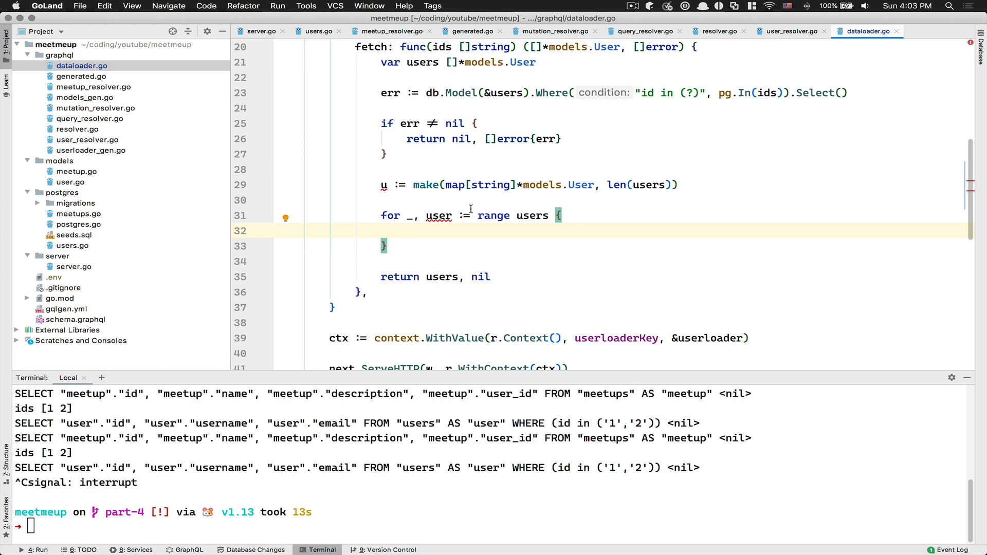
type("u[user.ID] = user")
type("{")
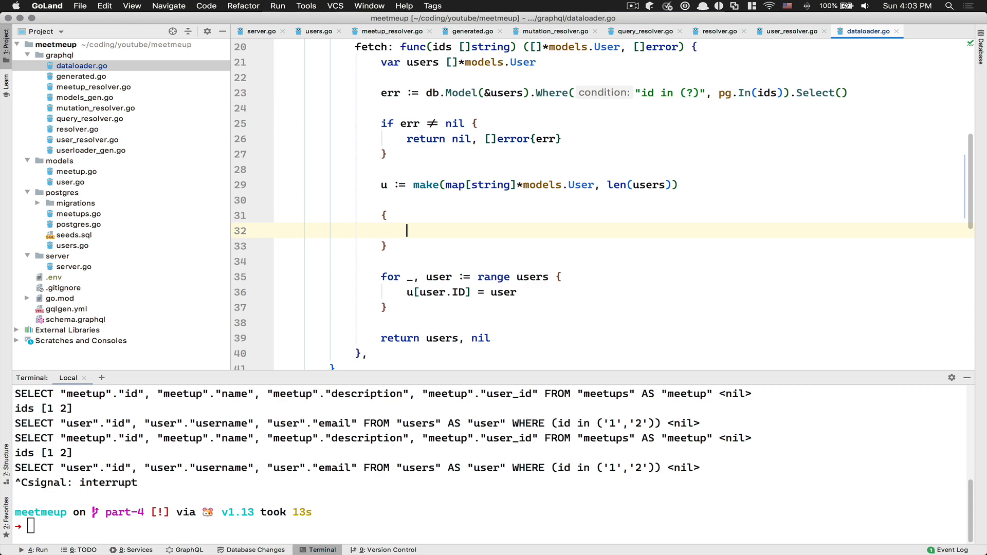
- Sketch the map's expected shape as { '1': User, '2': User }
type("'1'")
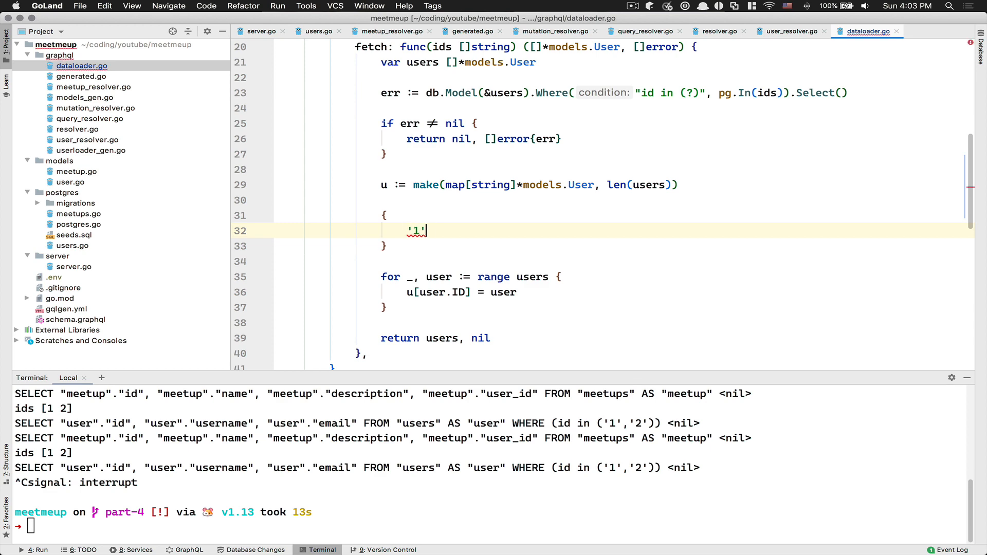
type(": User")
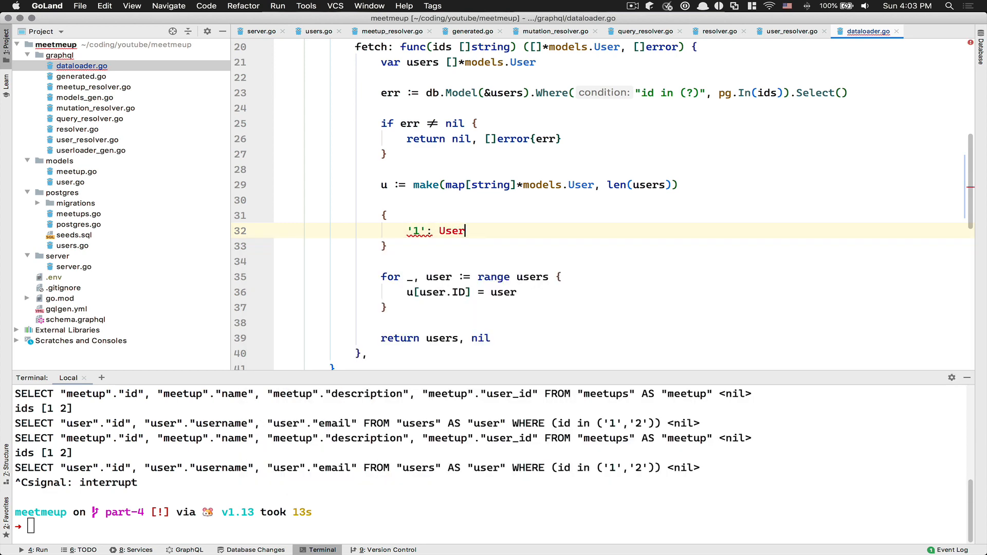
type("'2'")
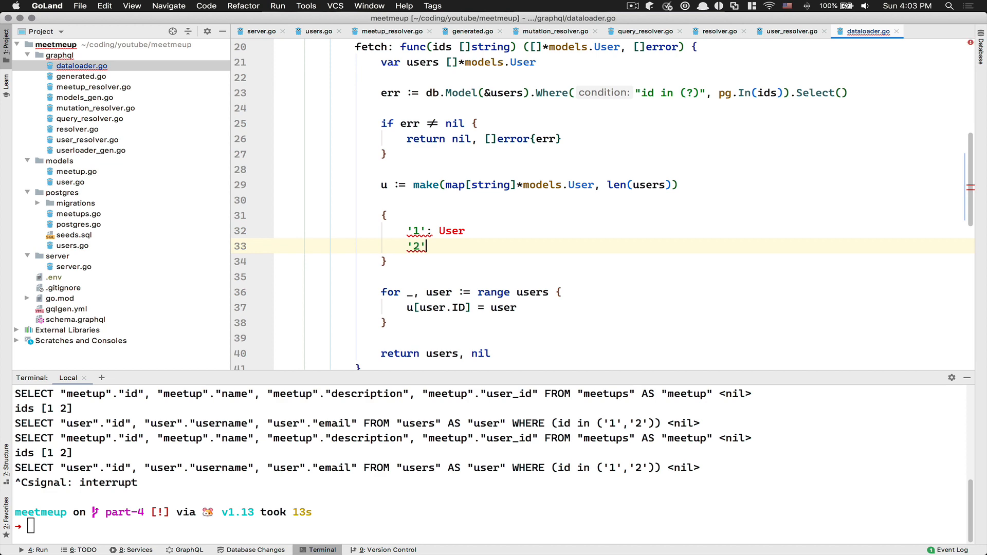
type(": User")
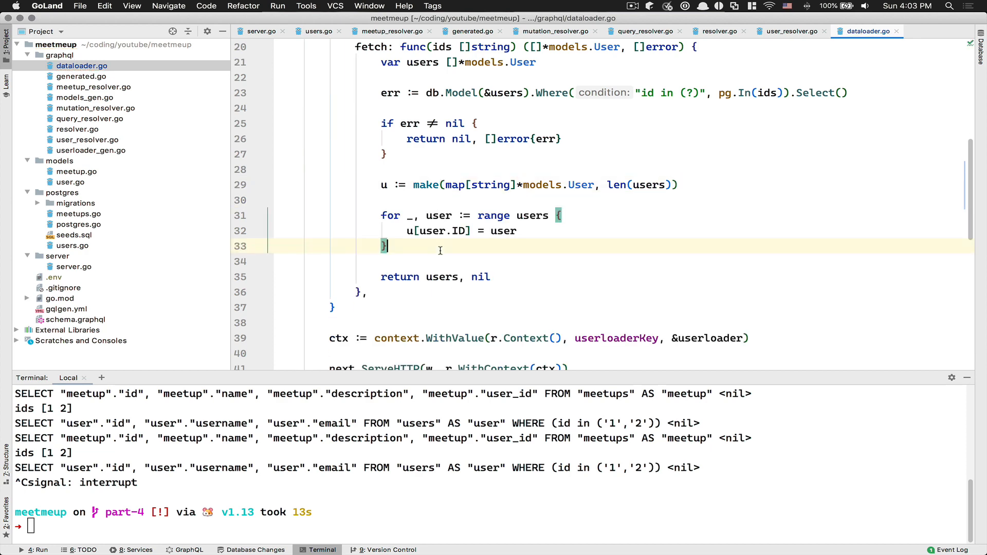
- Allocate result := make([]*models.User, len(ids)) below the map loop
type("res")
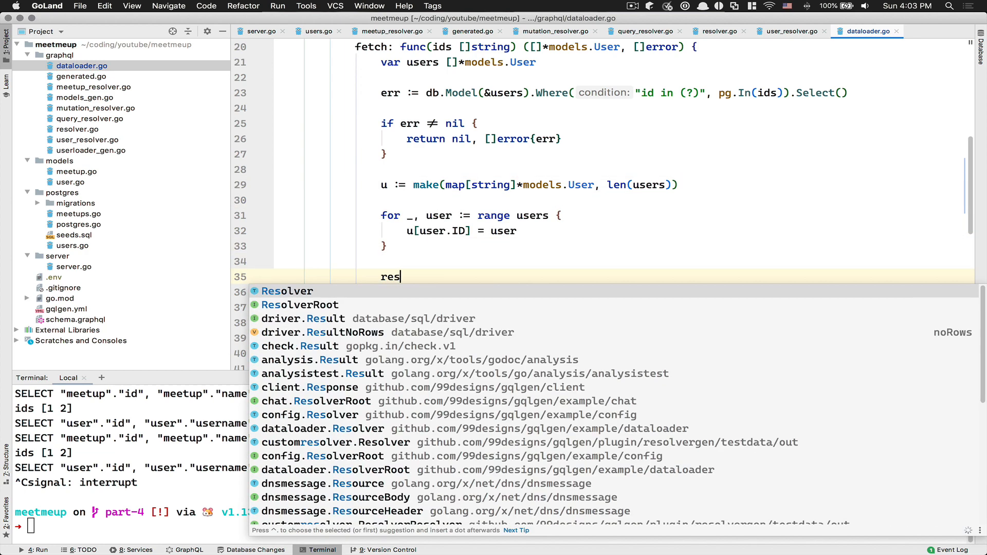
type("ult :=")
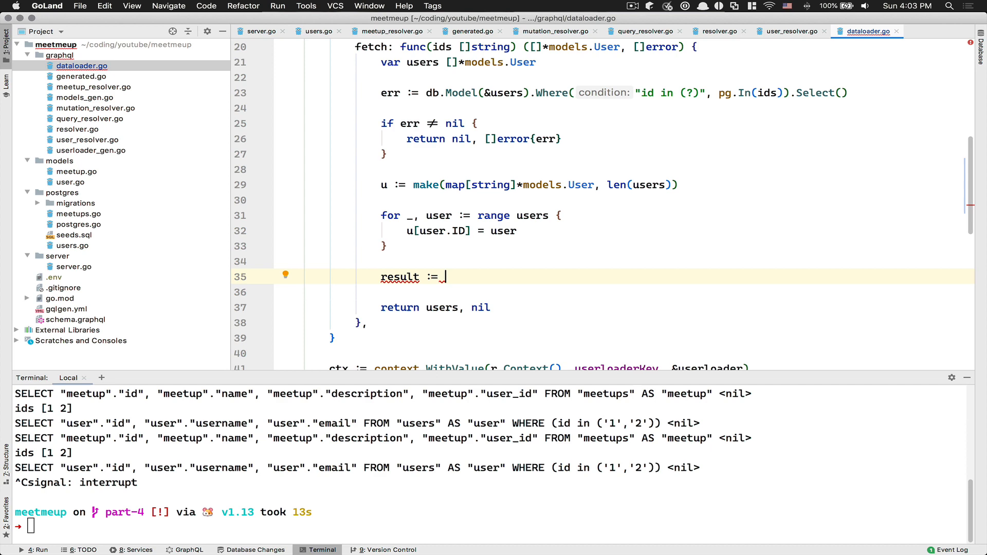
type("make(")
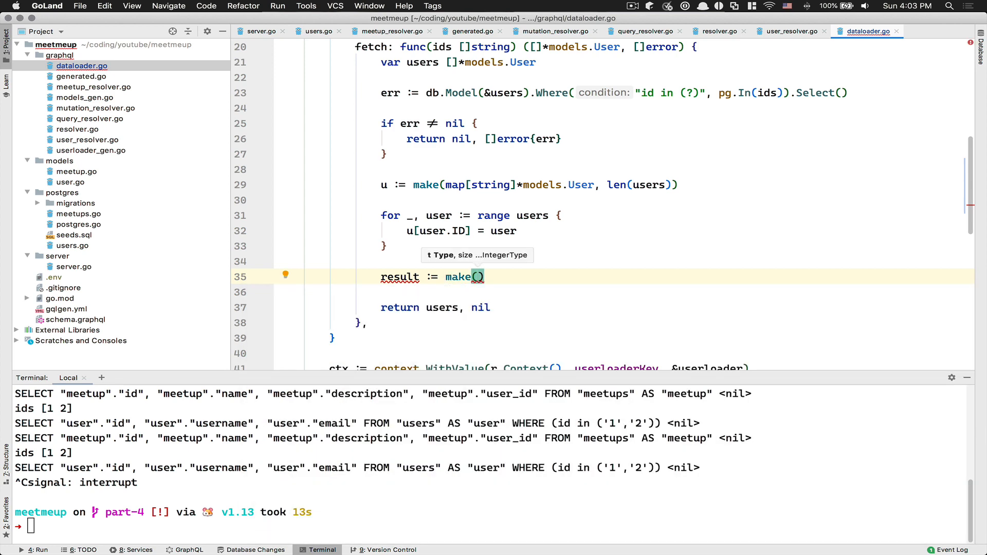
type("[]*")
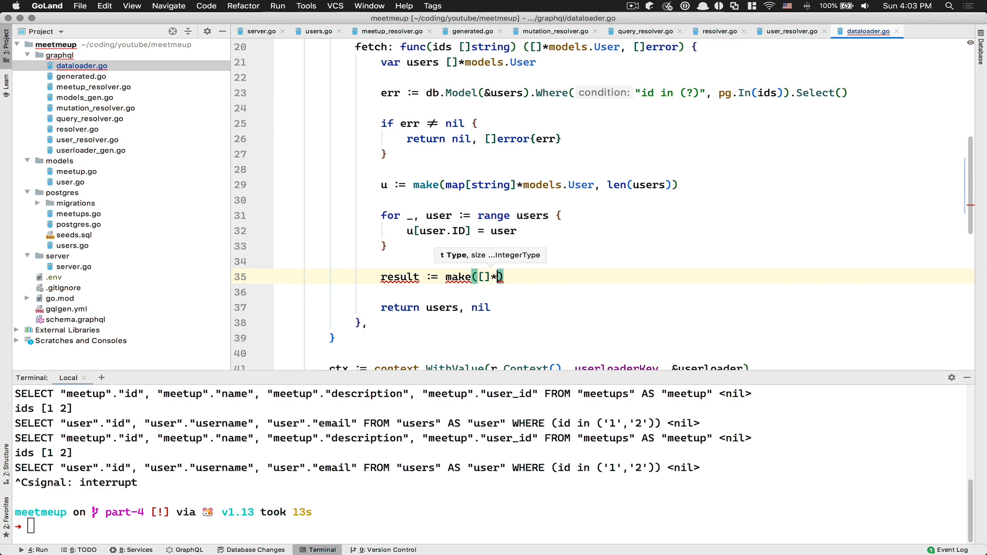
type("models.User, len(ids")
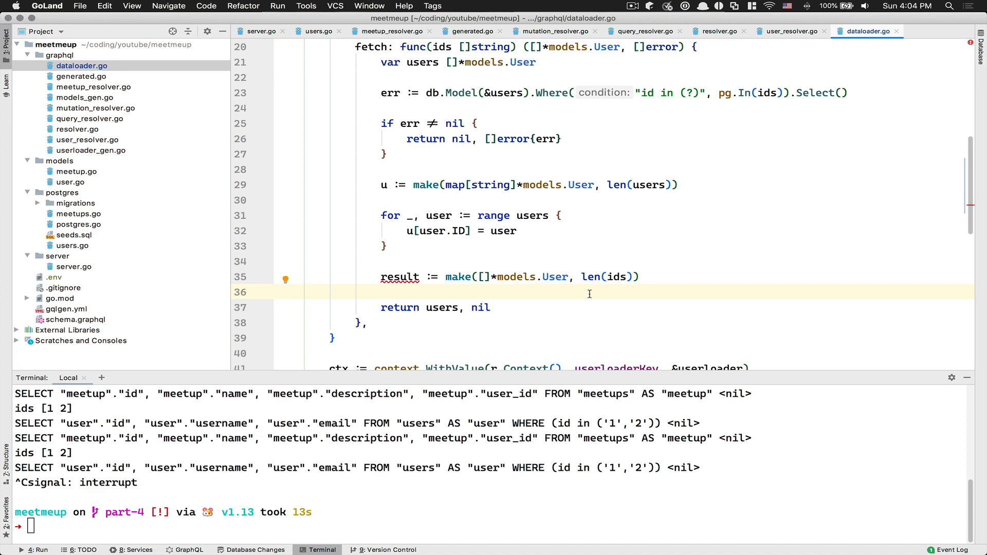
- Return result, nil and start the loop for i, id := range ids
type("result")
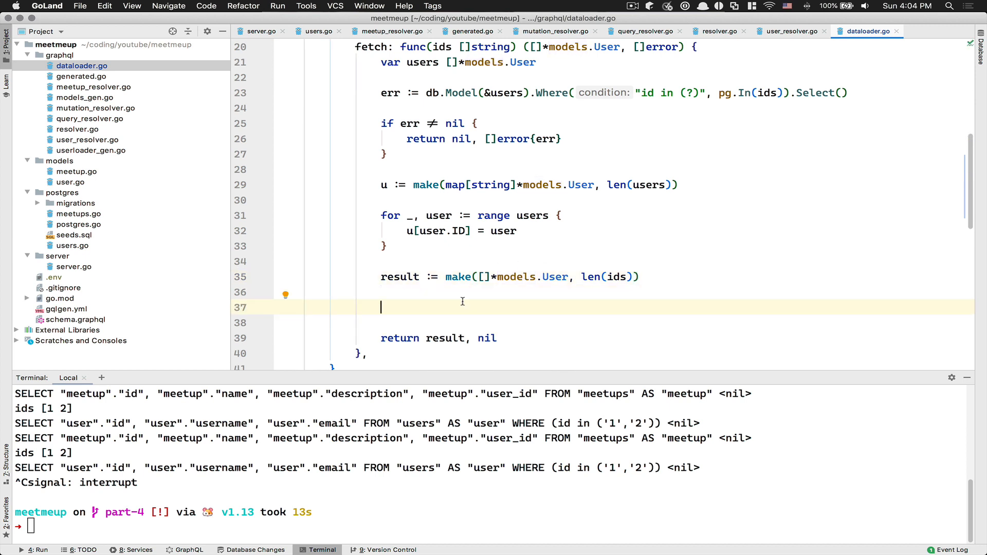
mouse_move(465, 298)
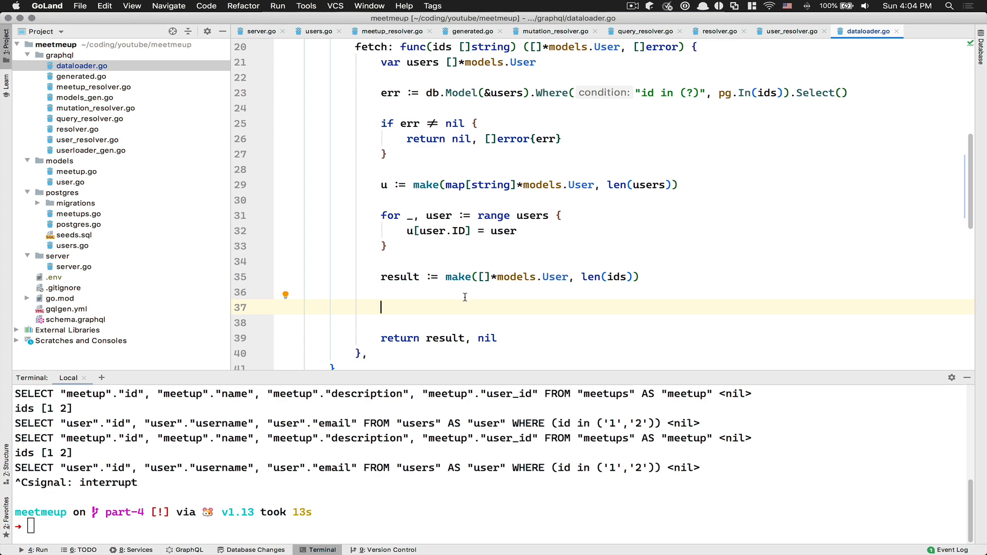
type("for i, id := range ids {")
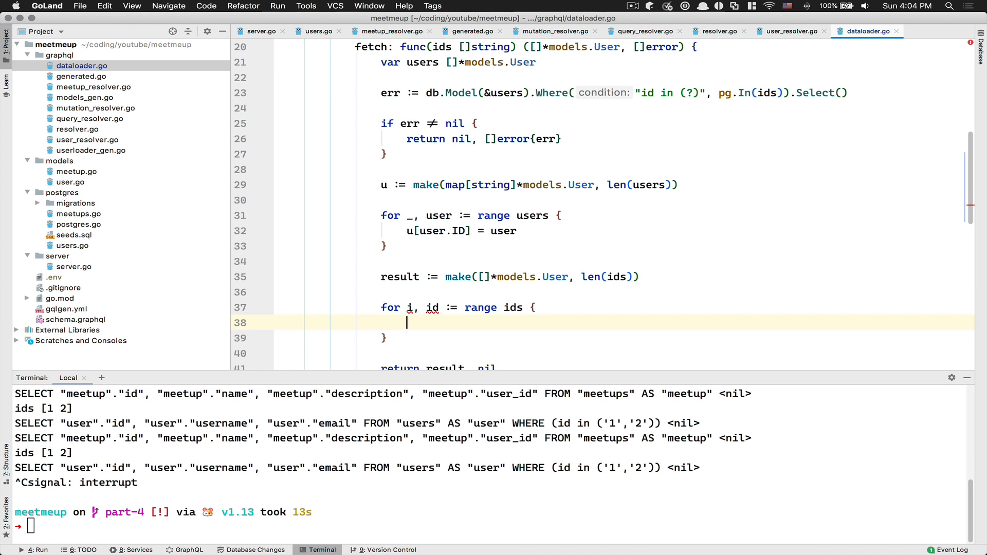
- Inside the ids loop, assign result[i] = u[id]
scroll("down", 3)
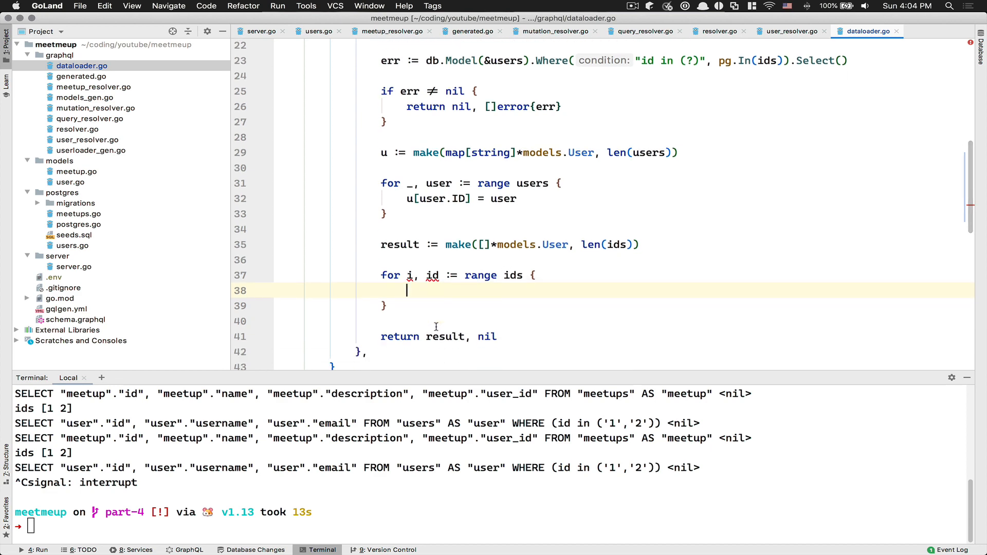
type("result")
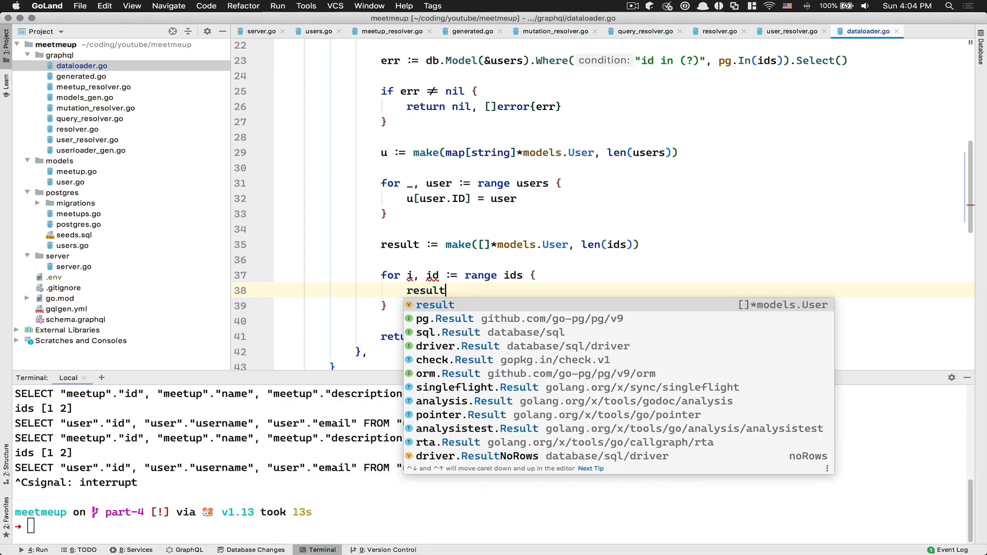
type("[i] =")
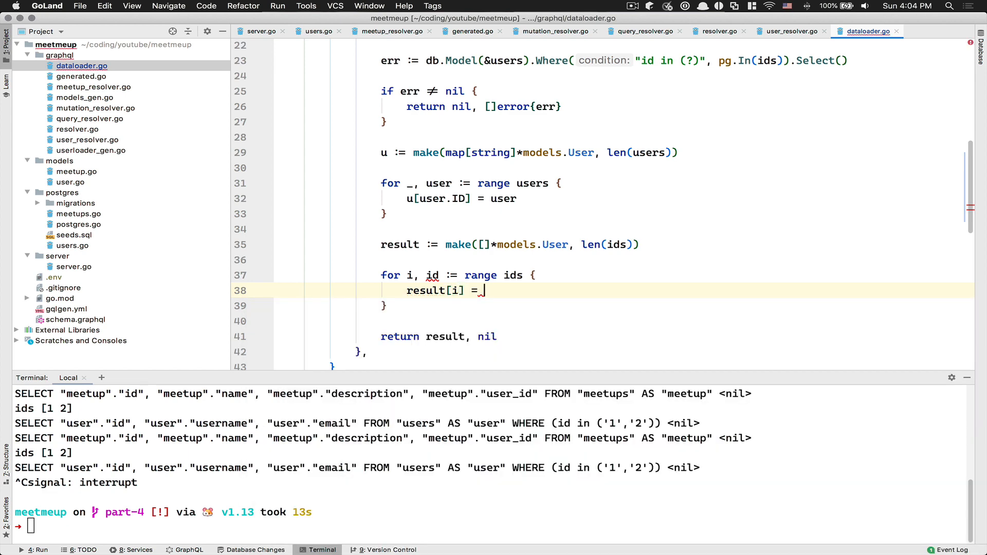
type("u")
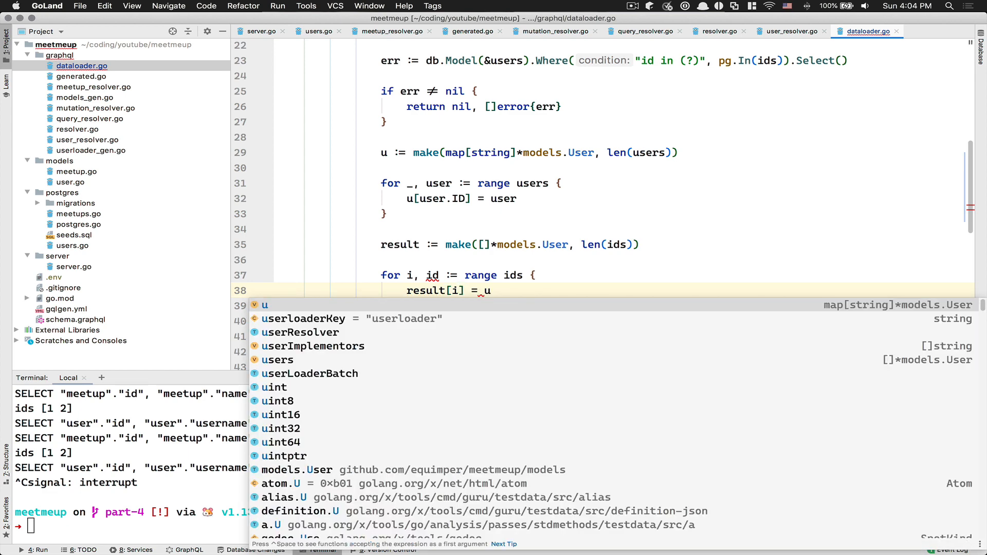
type("[id]")
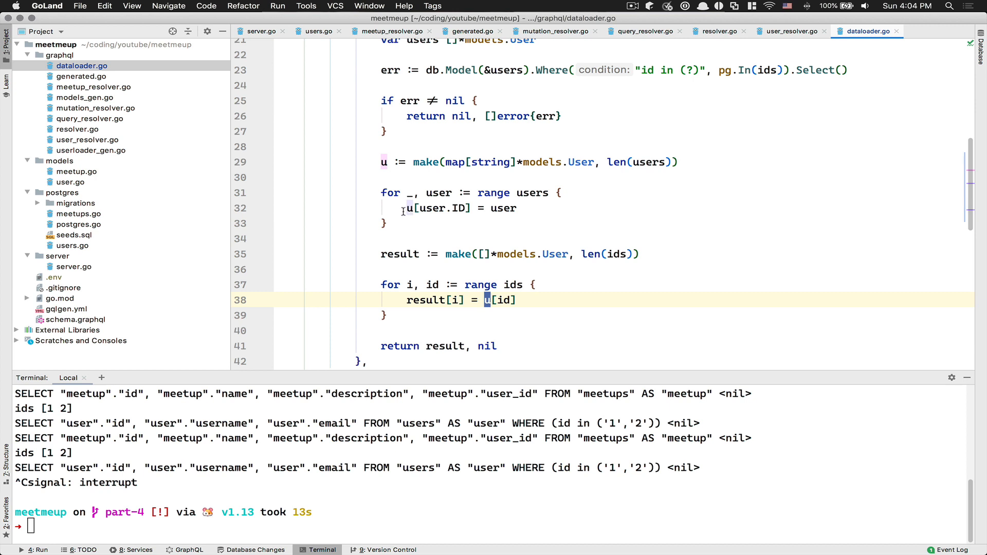
mouse_move(509, 299)
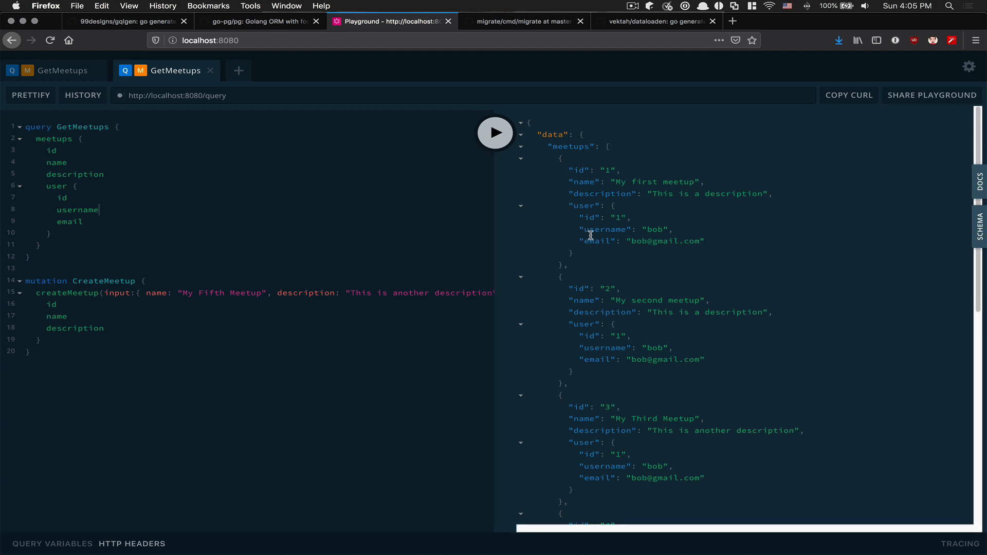
- Scroll through the GetMeetups JSON response showing each meetup's user id, username and email
scroll("down", 3)
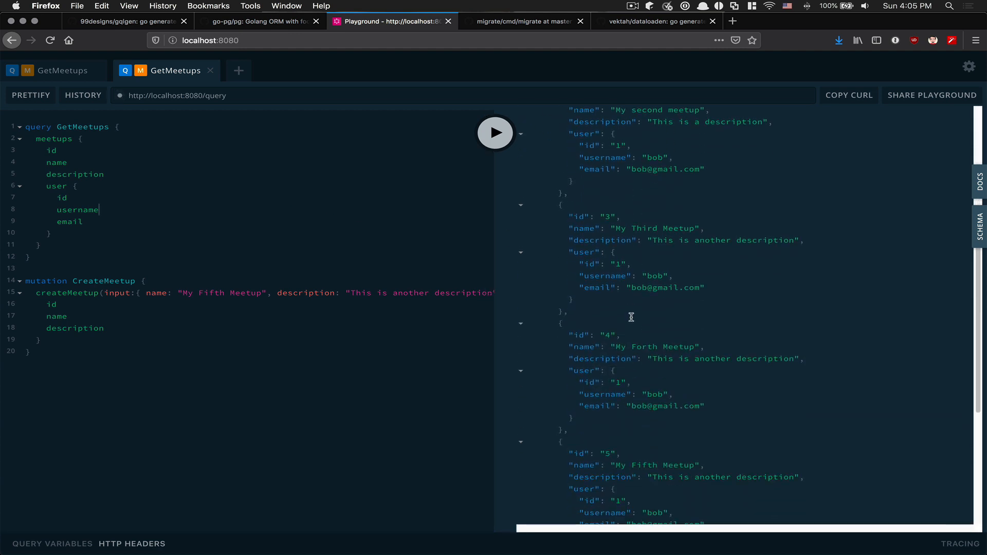
scroll("down", 3)
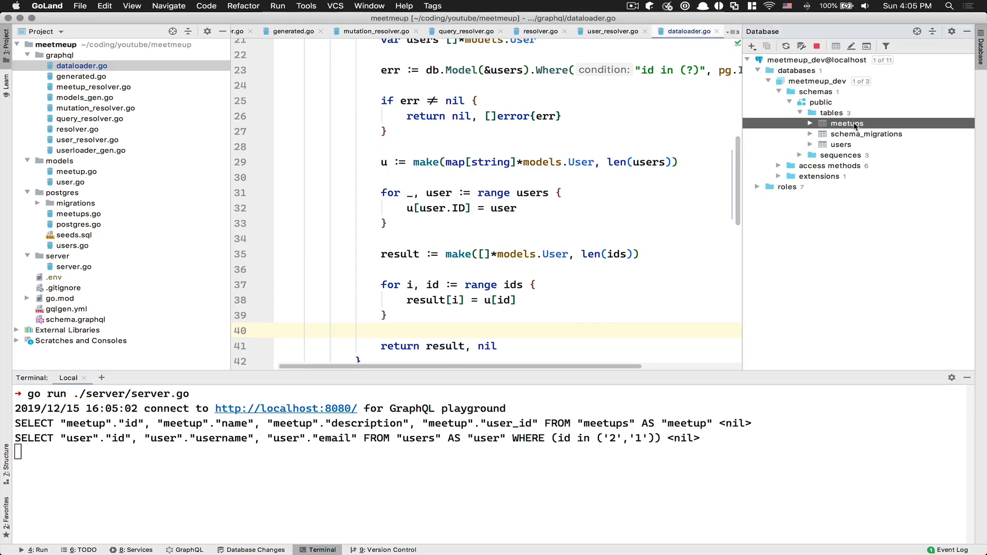
double_click(847, 123)
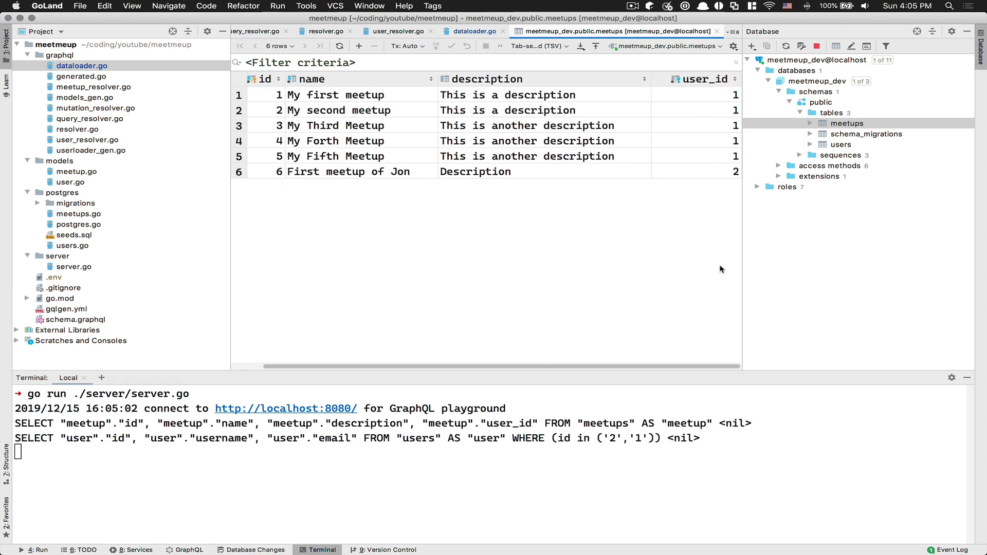
left_click(867, 31)
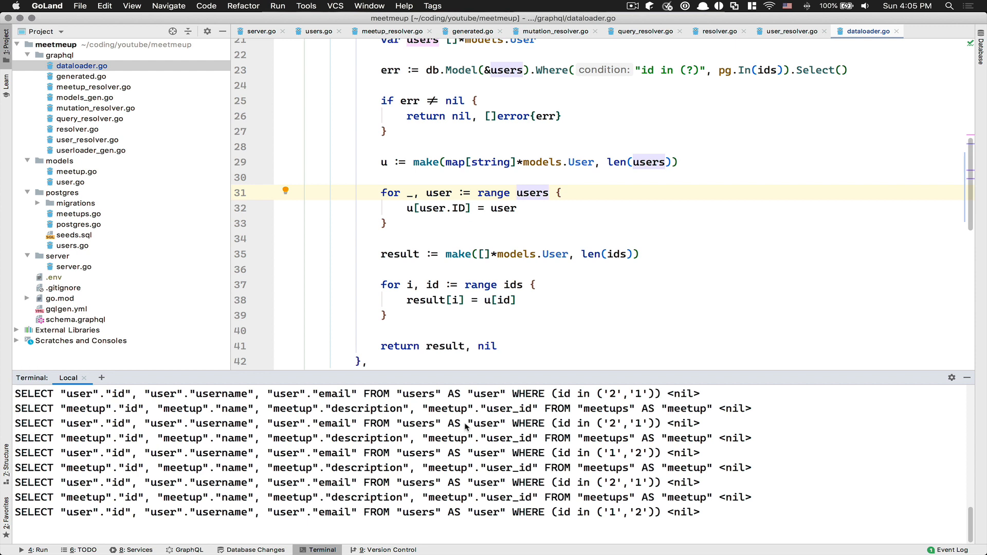
scroll("down", 3)
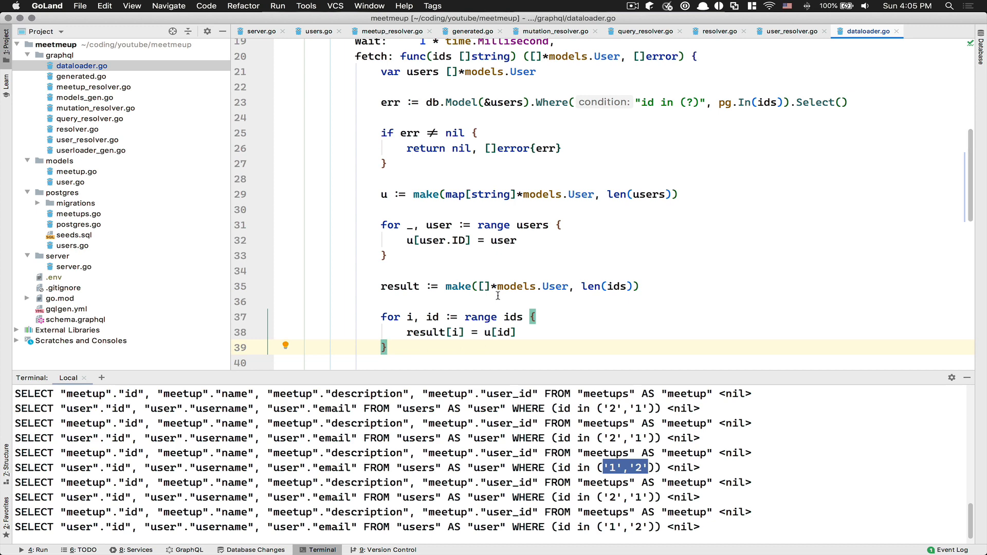
mouse_move(566, 230)
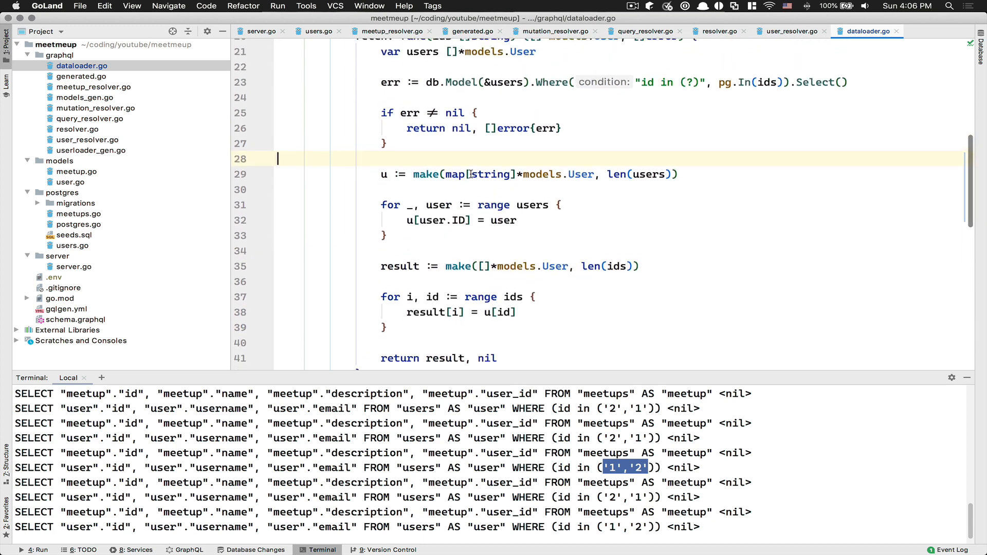
mouse_move(425, 212)
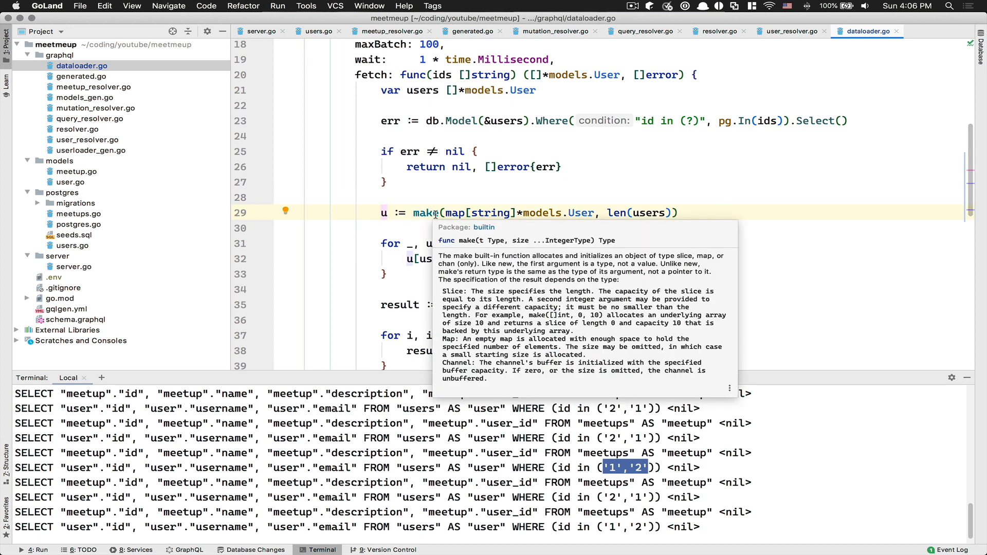
mouse_move(372, 216)
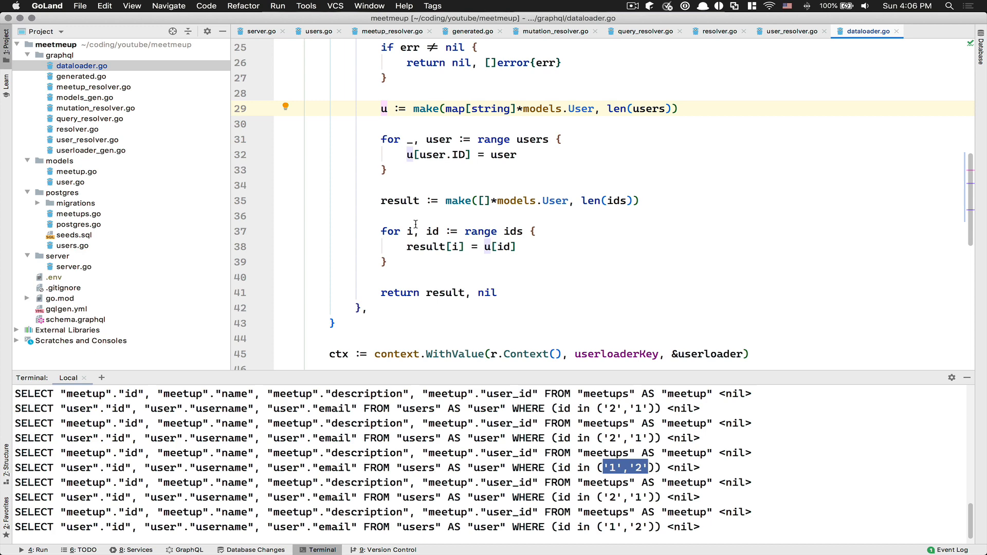
- Review the ID-ordered result loop, then open schema.graphql from the project tree
scroll("up", 3)
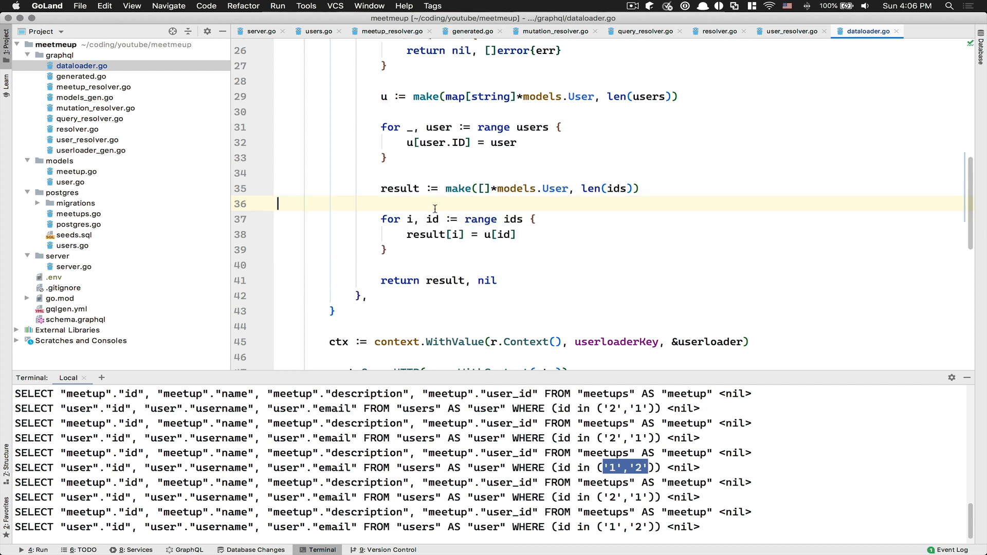
left_click_drag(381, 219, 386, 249)
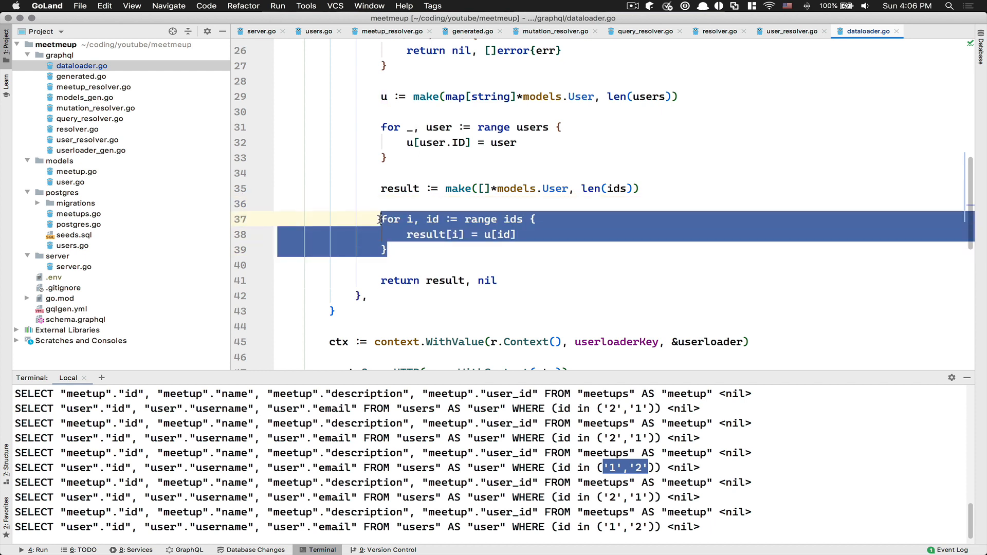
mouse_move(433, 234)
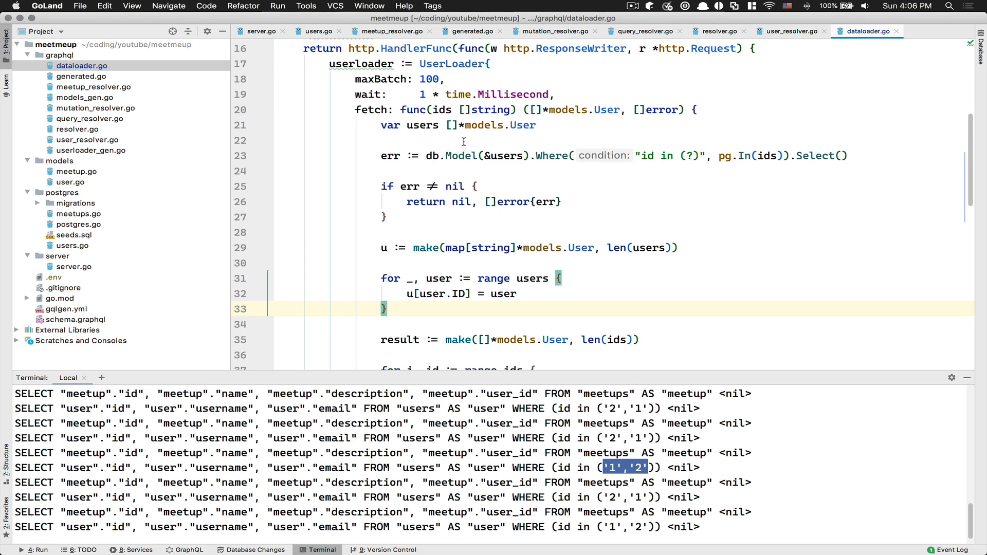
mouse_move(190, 142)
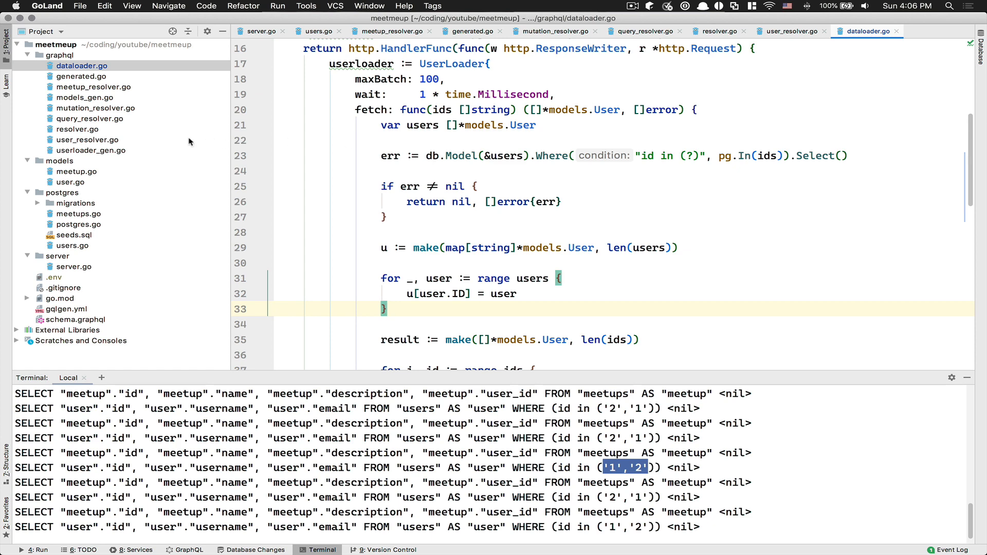
left_click(917, 31)
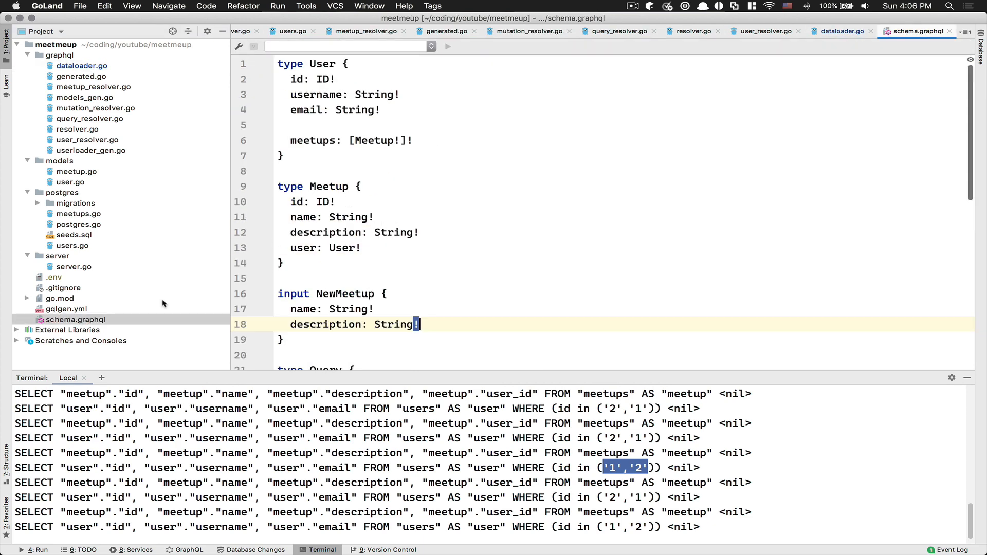
double_click(345, 163)
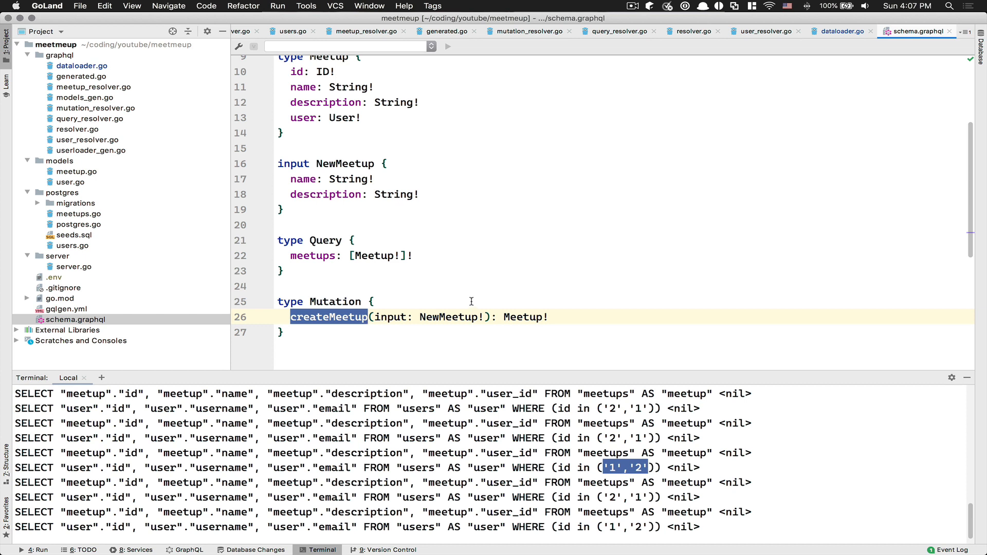
mouse_move(460, 263)
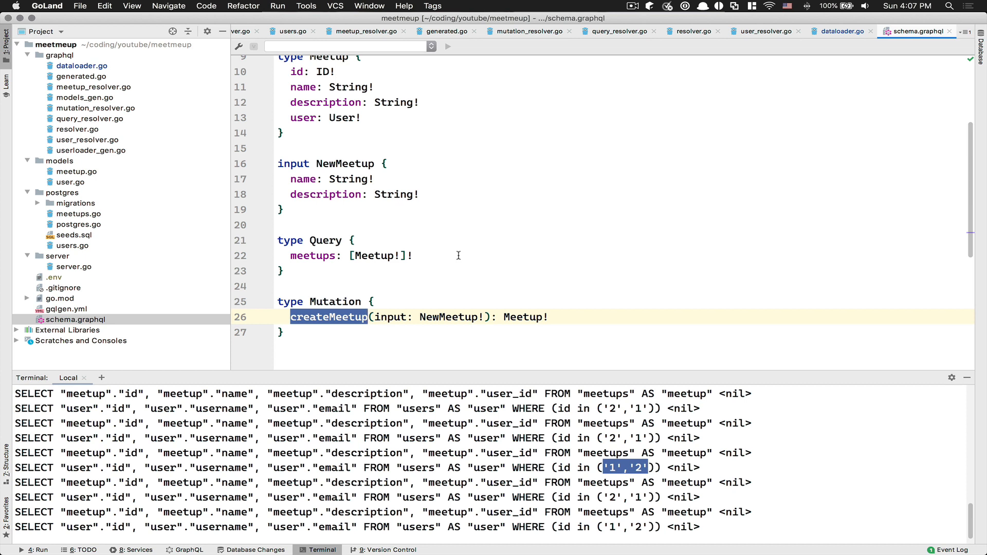
mouse_move(481, 239)
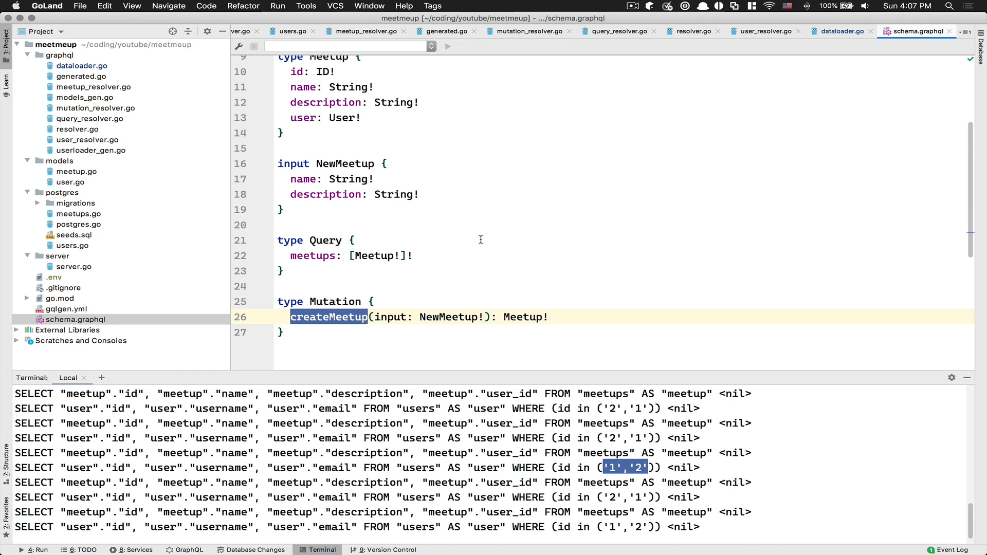